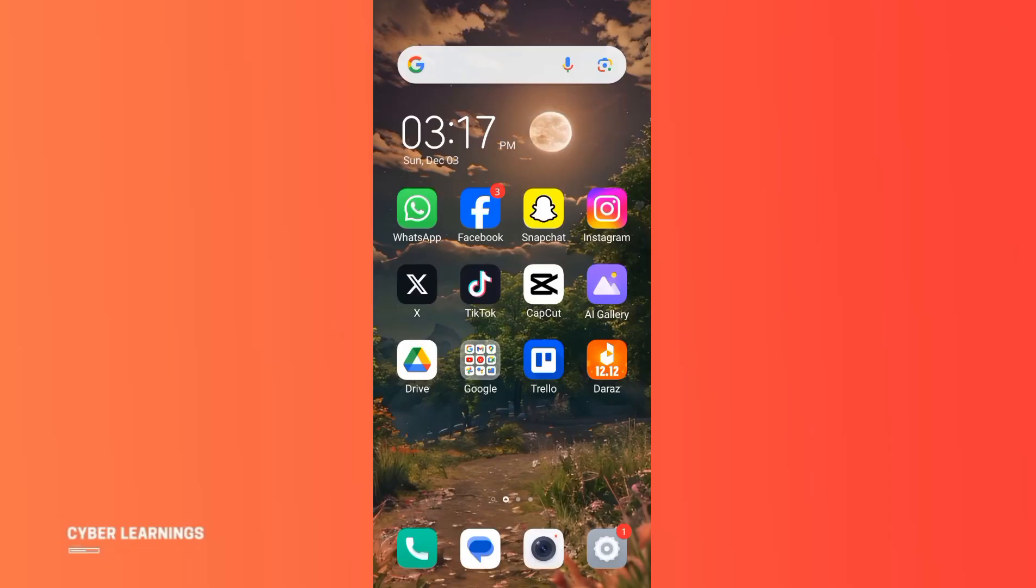
Launch Facebook from the home screen to reach the news feed
{"action": "left_click", "coordinate": [480, 209]}
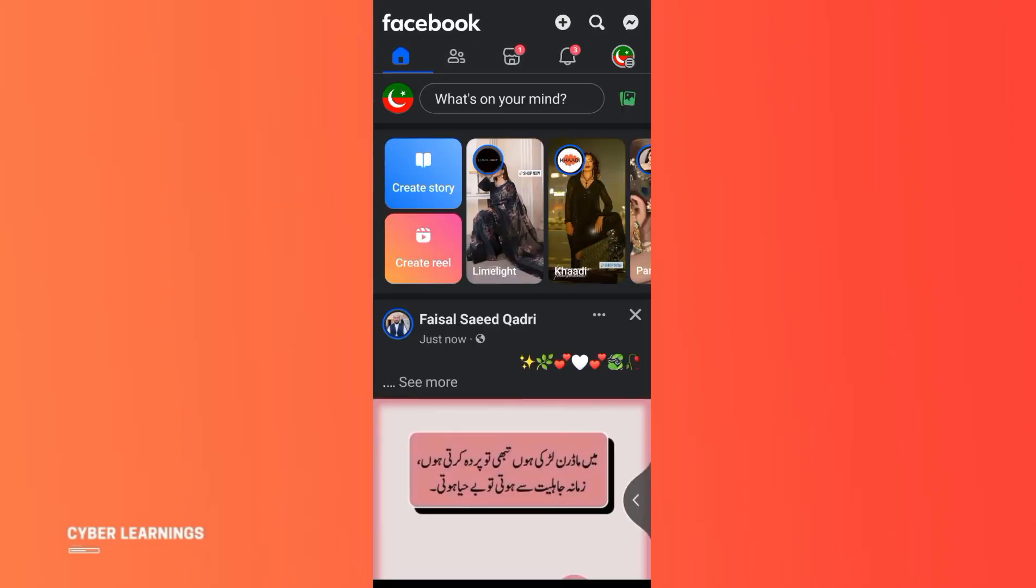
Start a new reel and bring the orange CYBER LEARNINGS clip into the reel editor
{"action": "left_click", "coordinate": [422, 248]}
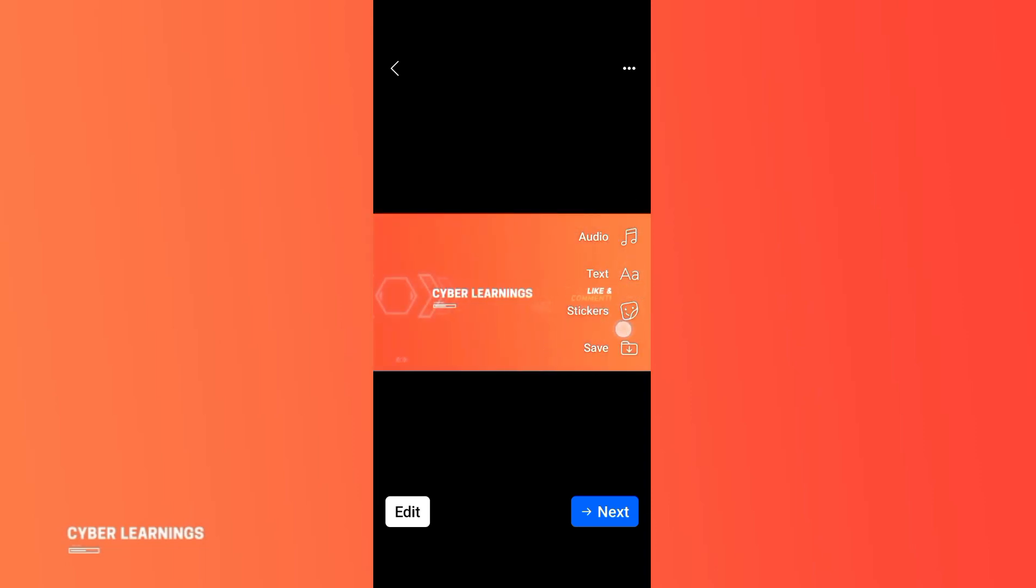
{"action": "left_click", "coordinate": [408, 512]}
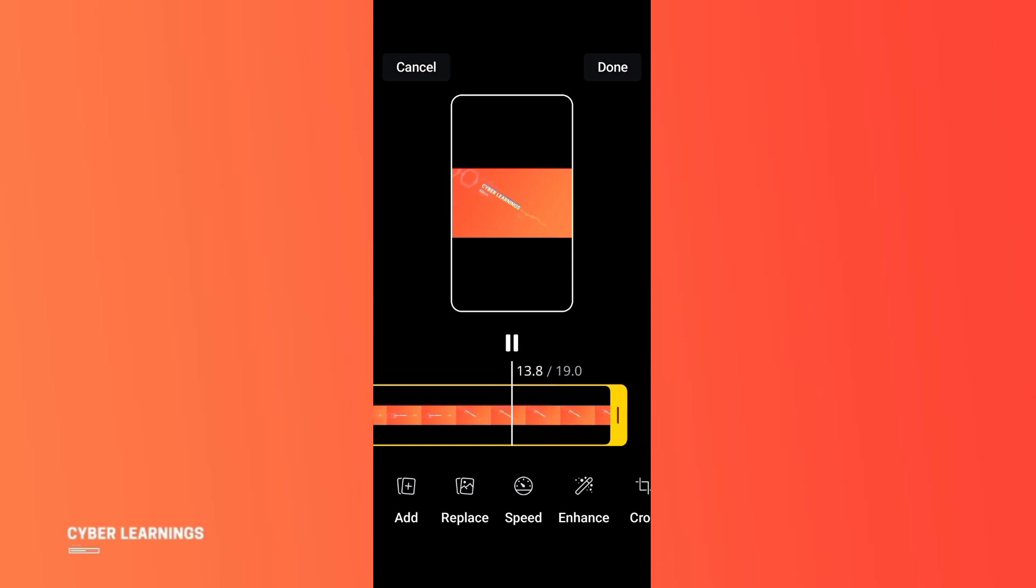
Cancel the clip edit and return to the Create a reel gallery
{"action": "left_click", "coordinate": [416, 68]}
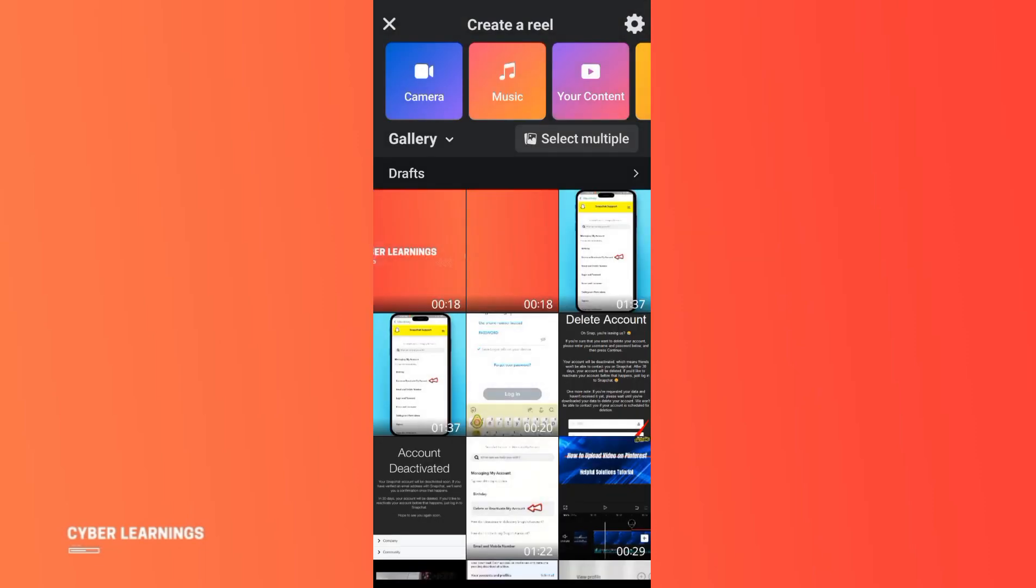
Switch to the reel camera so Effects and other recording options are available
{"action": "left_click", "coordinate": [423, 82]}
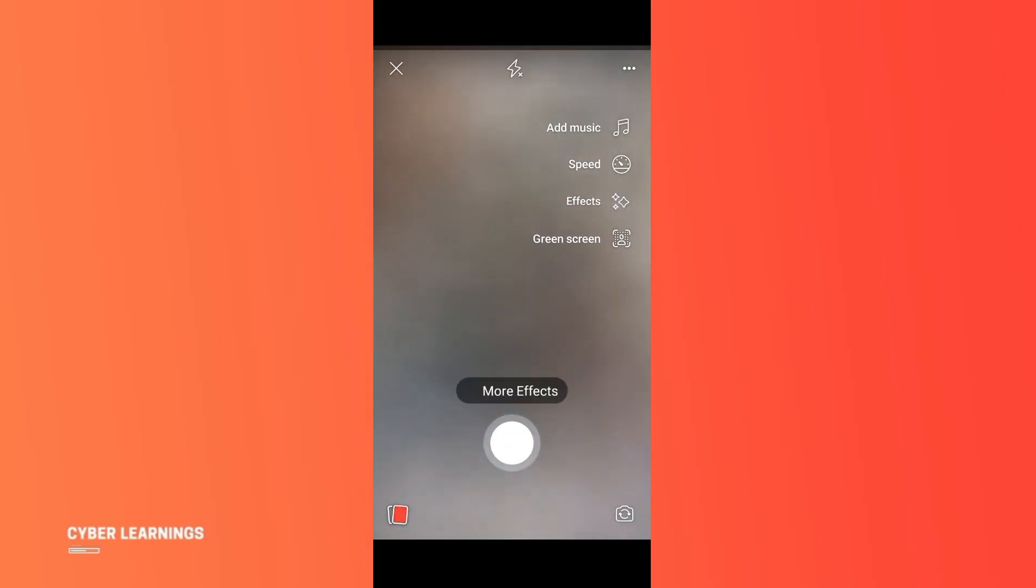